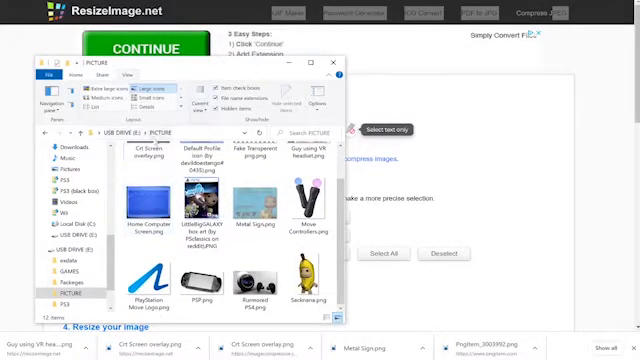
# - Browse the USB drive's PICTURE folder and open the image picker listing its PNGs
pyautogui.click(140, 190)
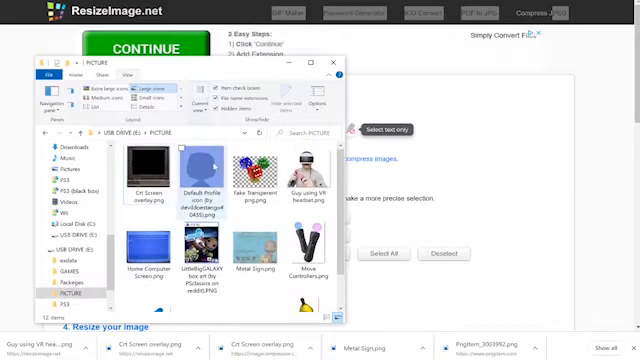
pyautogui.scroll(-3)
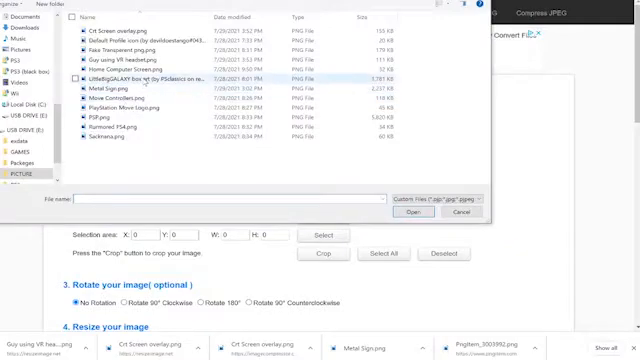
# - Upload the LittleBigGALAXY box art PNG from the PICTURE folder
pyautogui.click(410, 212)
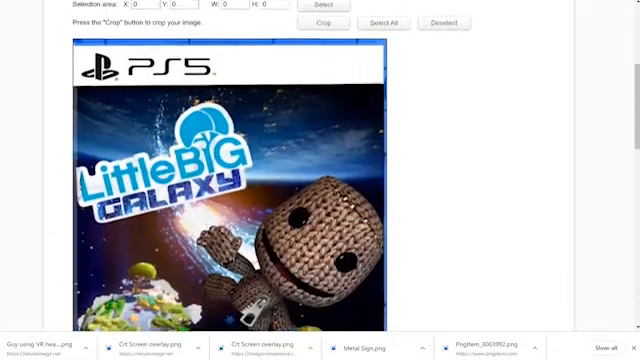
# - Resize the 832x1070 box art to 250x322 pixels as a 148 KB PNG
pyautogui.scroll(-3)
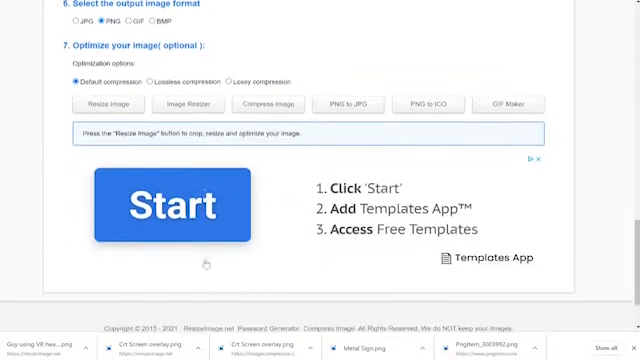
pyautogui.click(108, 104)
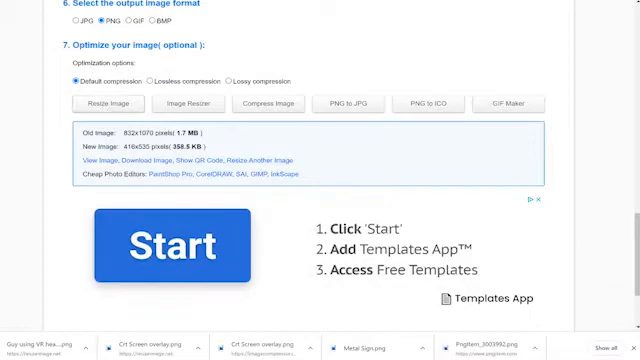
pyautogui.scroll(3)
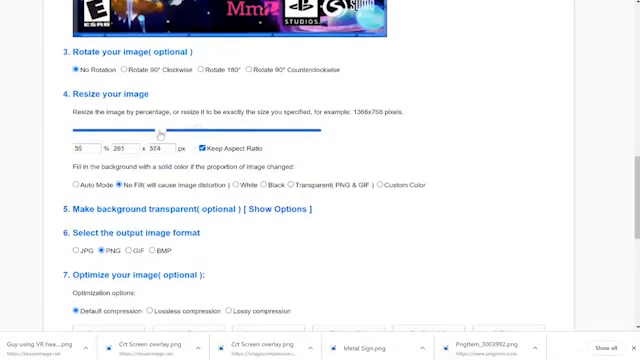
pyautogui.scroll(-3)
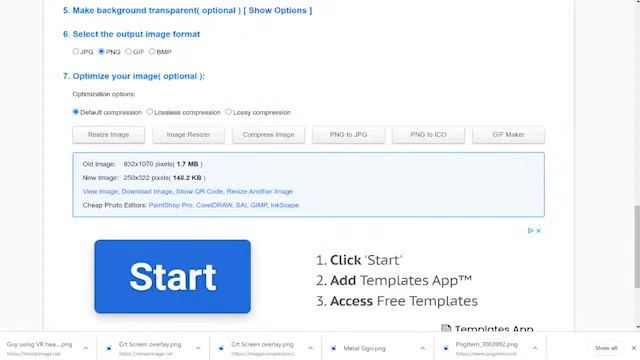
pyautogui.scroll(-3)
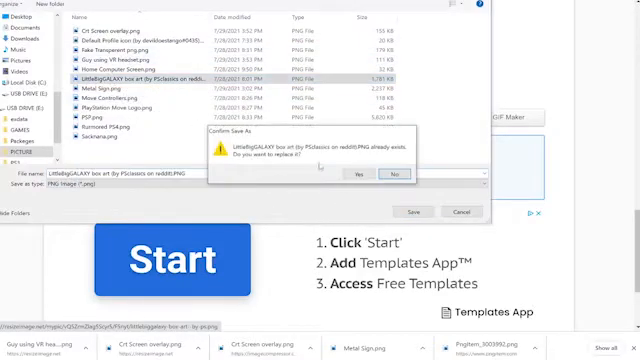
# - Confirm replacing the original LittleBigGALAXY box art file with the resized image
pyautogui.click(357, 174)
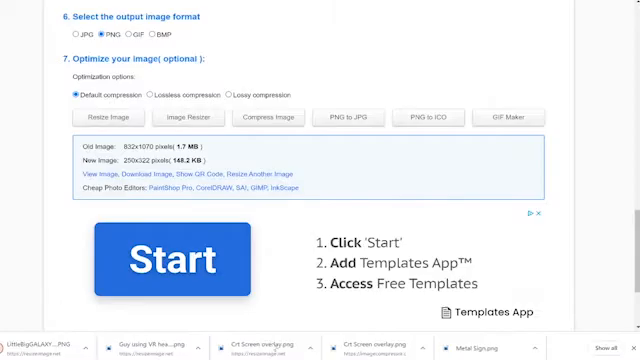